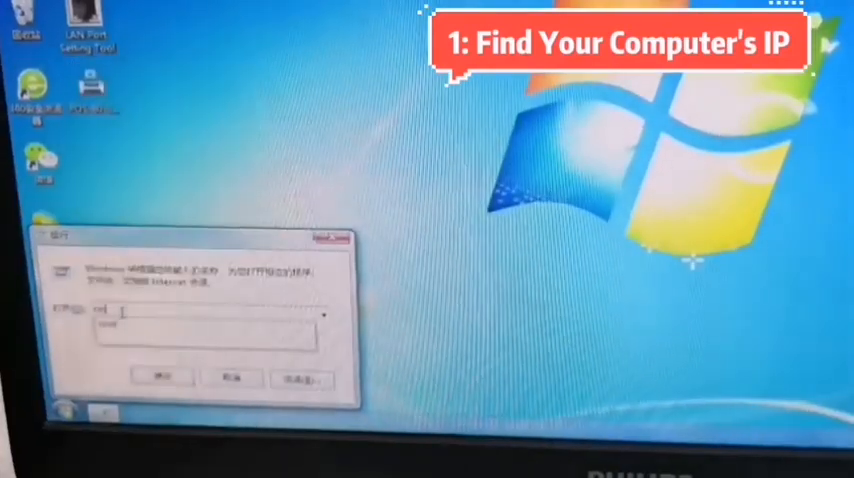
Launch Command Prompt to run ipconfig and read the PC's IPv4 address 192.168.1.123.
click(160, 377)
text(ipconfig)
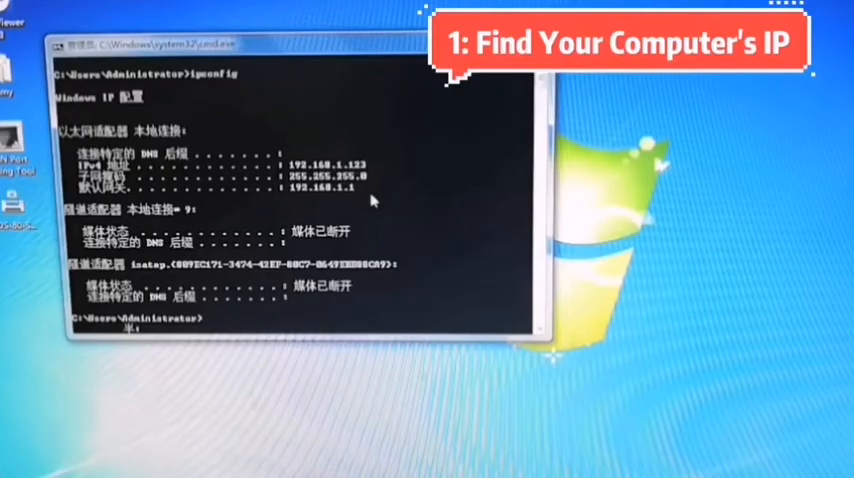
mouse_move(393, 181)
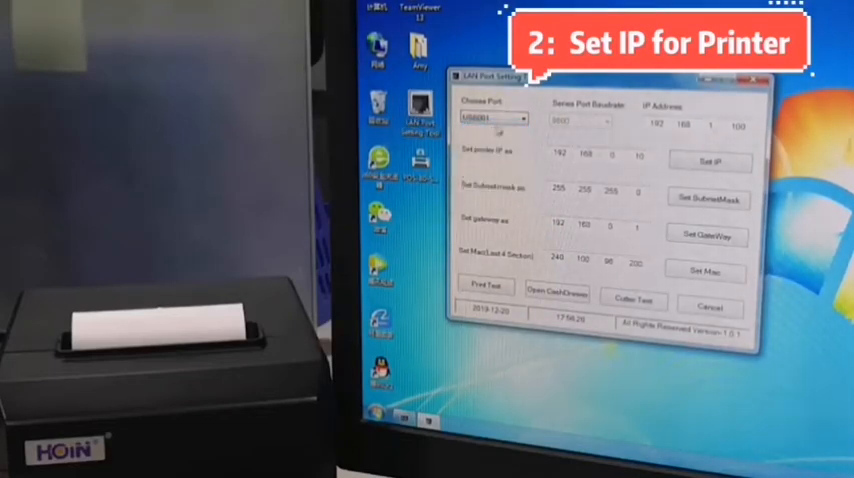
Print a test receipt from the USB printer (current IP 192.168.0.10) and close the tool.
click(485, 287)
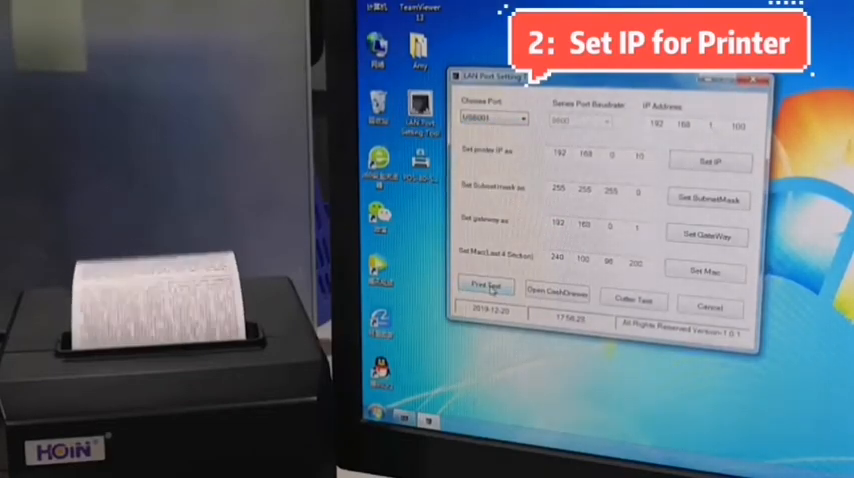
click(486, 290)
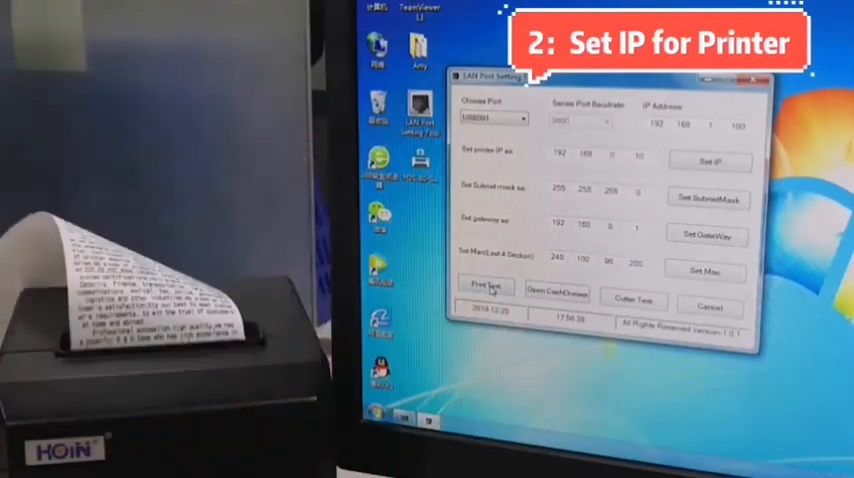
click(709, 307)
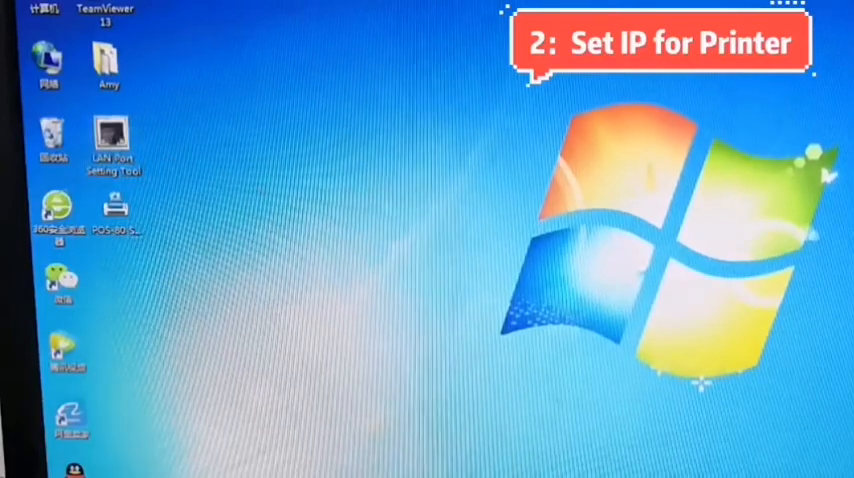
Set the printer's IP to 192.168.1.35 in LAN Port Setting Tool.
double_click(112, 140)
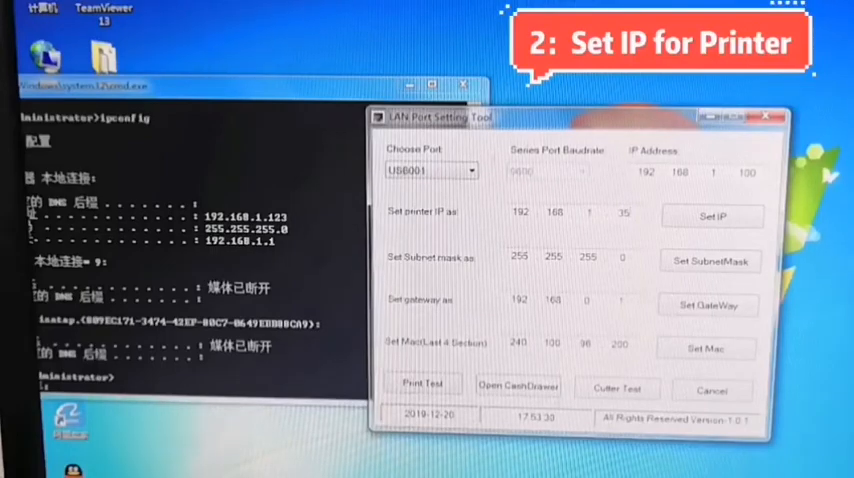
click(713, 216)
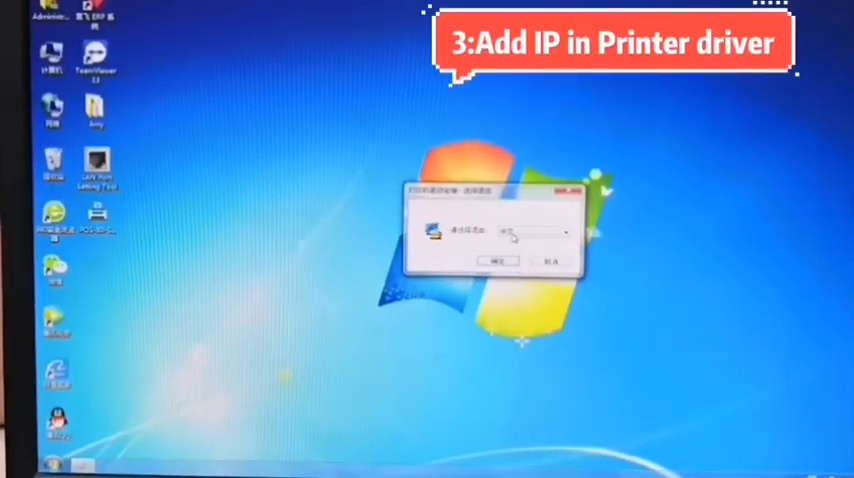
Confirm the installer language, pass the welcome page and accept the POS-80 driver license.
click(497, 260)
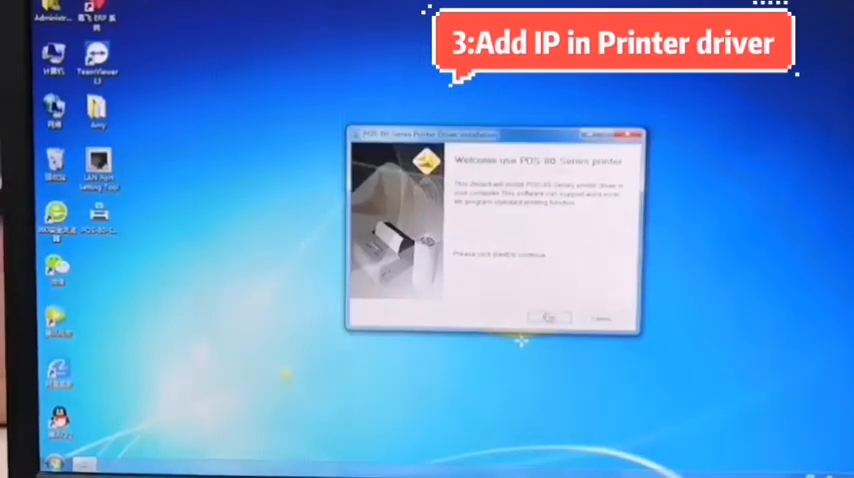
click(538, 318)
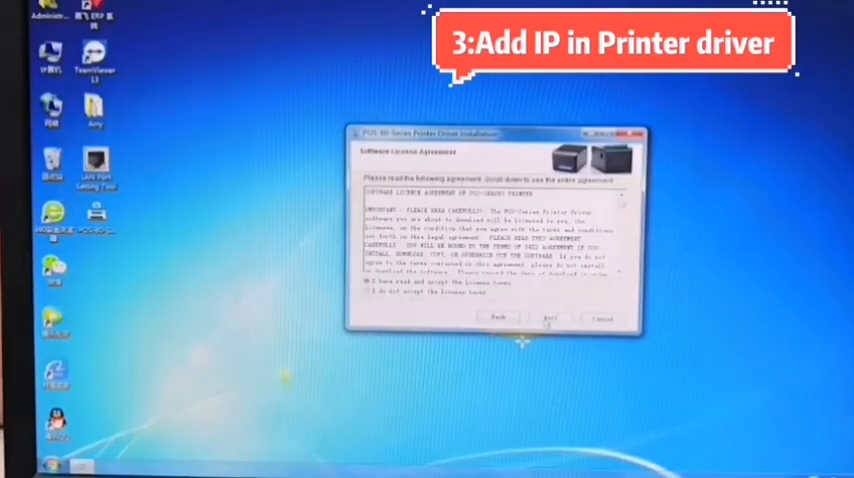
click(544, 318)
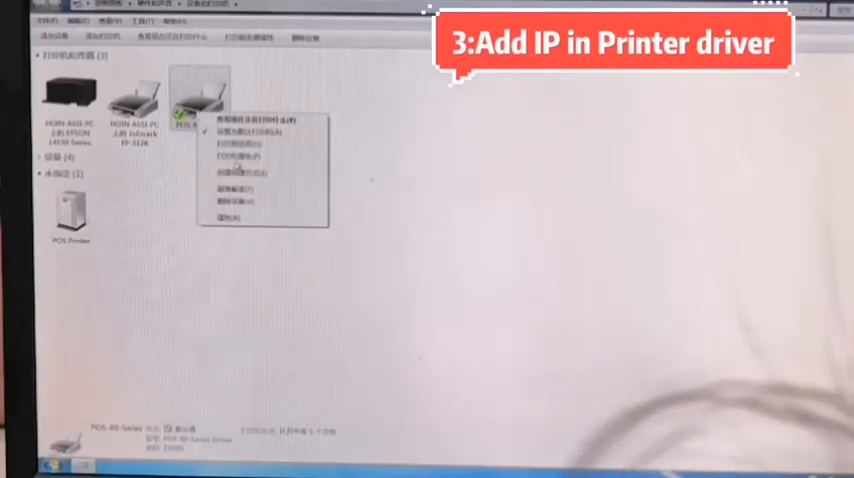
Open POS-80 Series printer properties, add a new Standard TCP/IP Port and enter address 192.
click(237, 128)
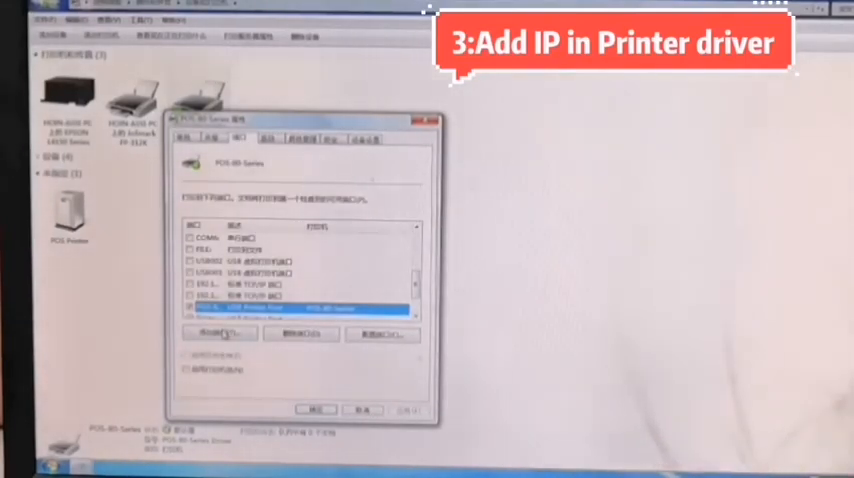
click(218, 333)
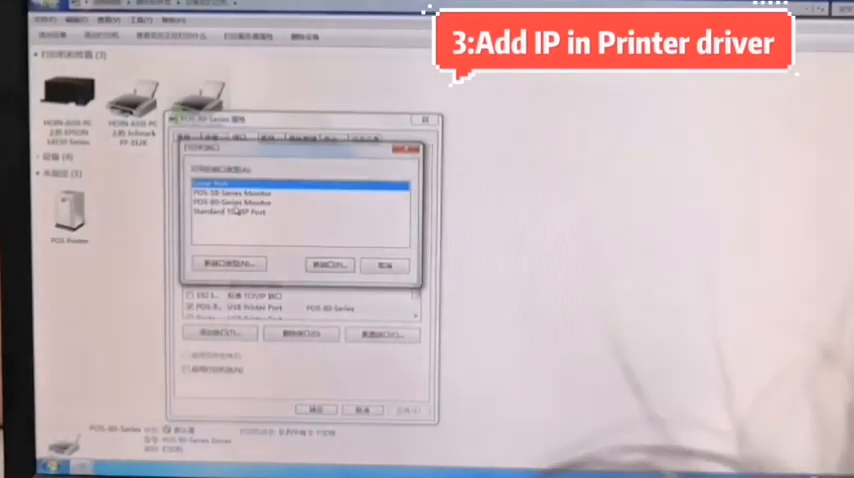
click(240, 211)
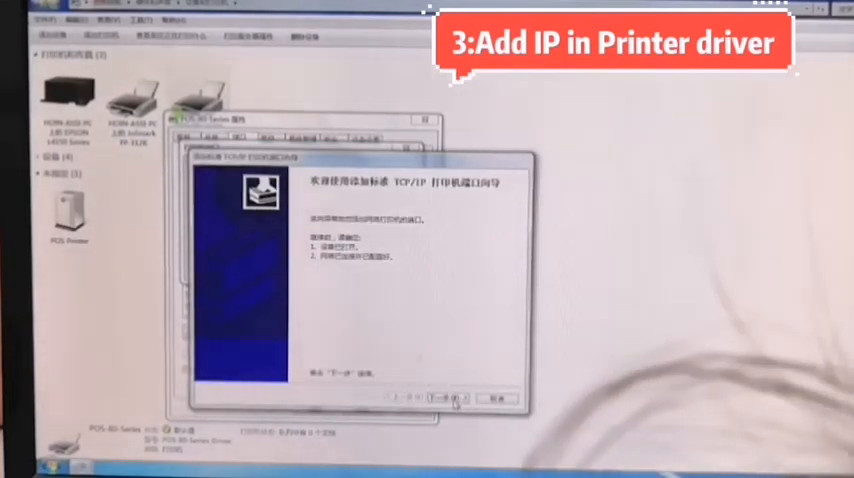
click(438, 397)
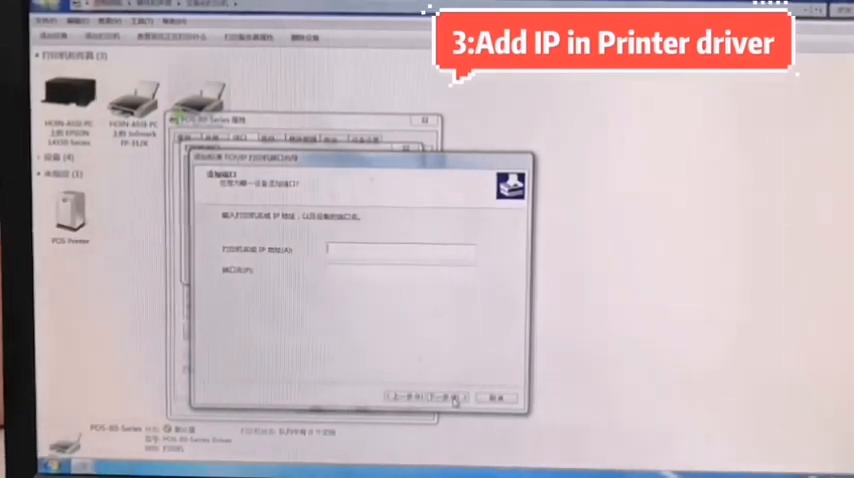
text(192)
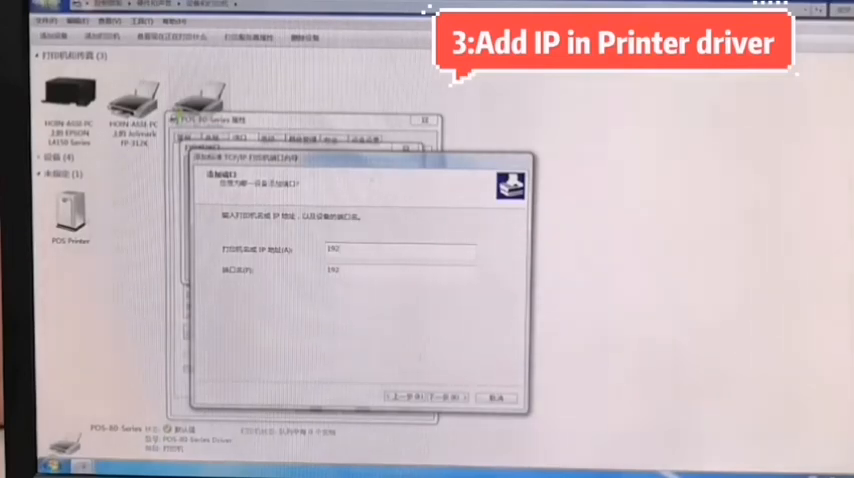